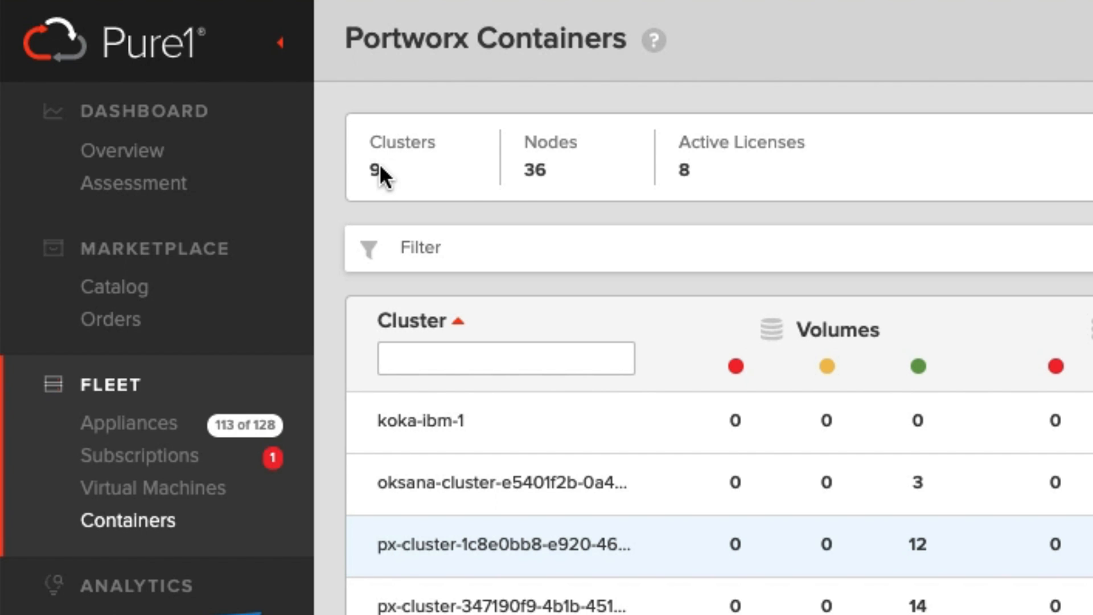
mouse_move(727, 176)
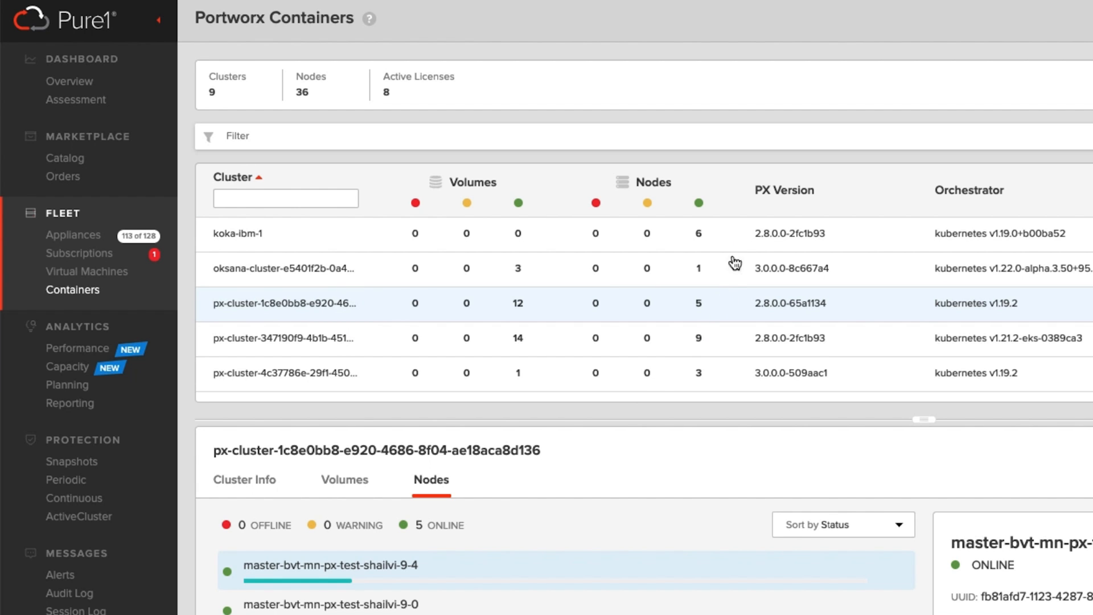
mouse_move(725, 273)
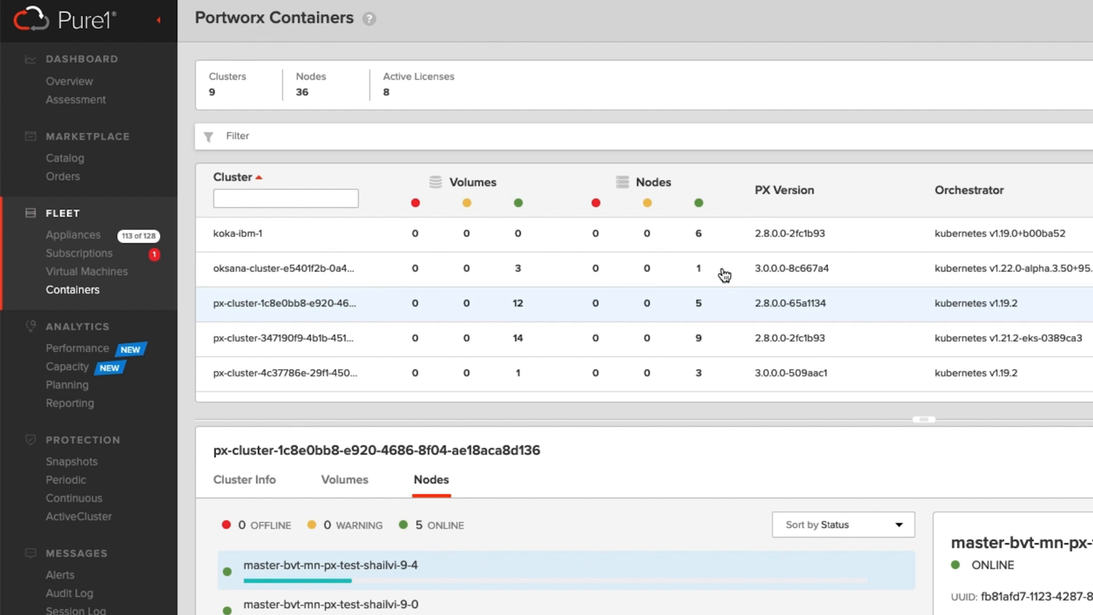
mouse_move(886, 255)
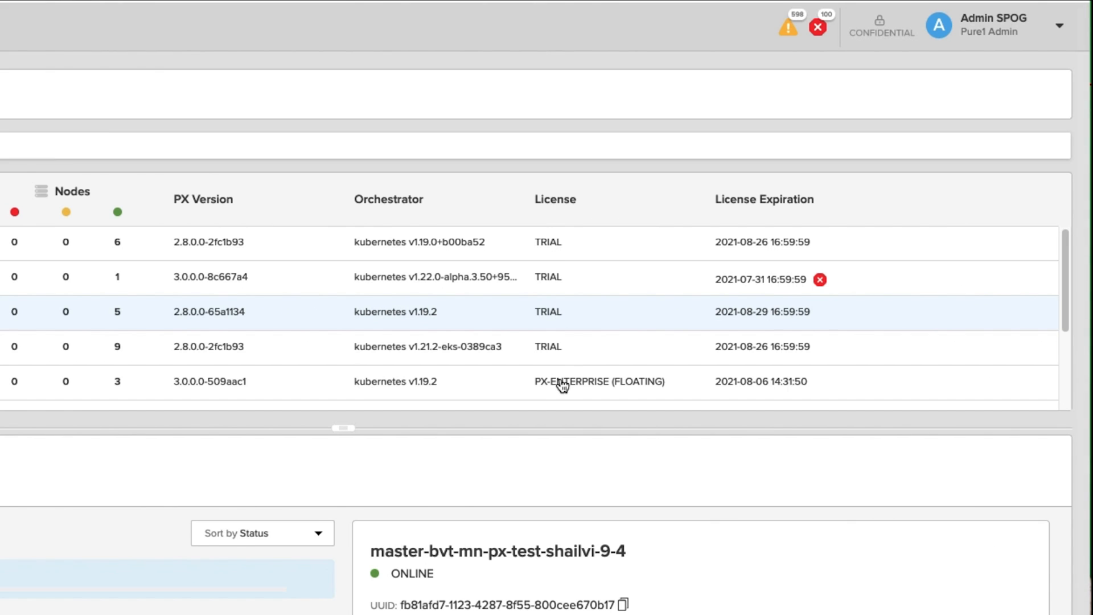
mouse_move(578, 267)
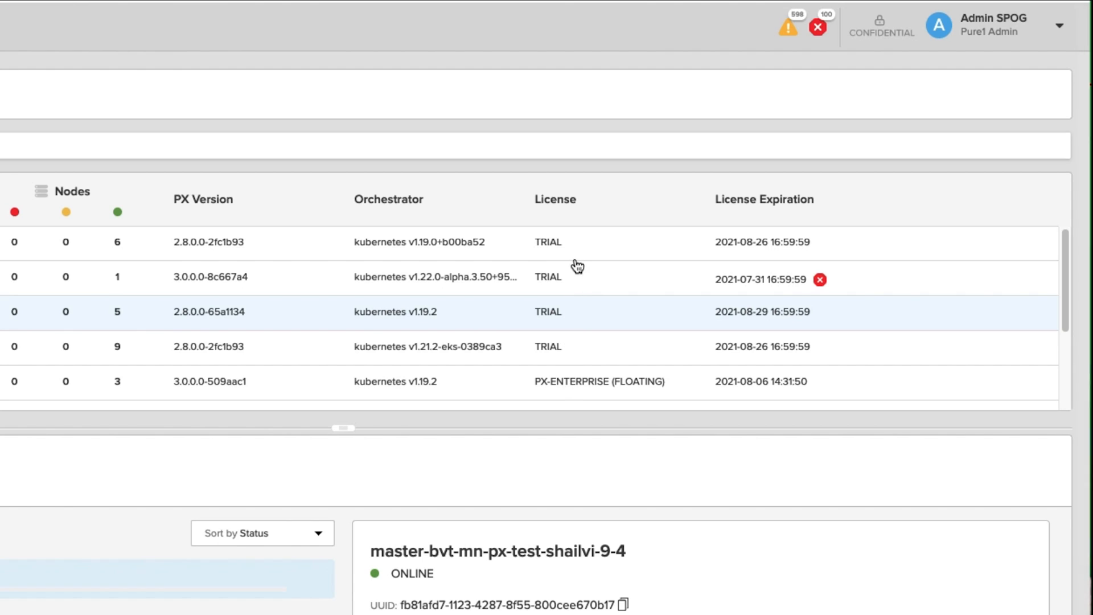
mouse_move(808, 252)
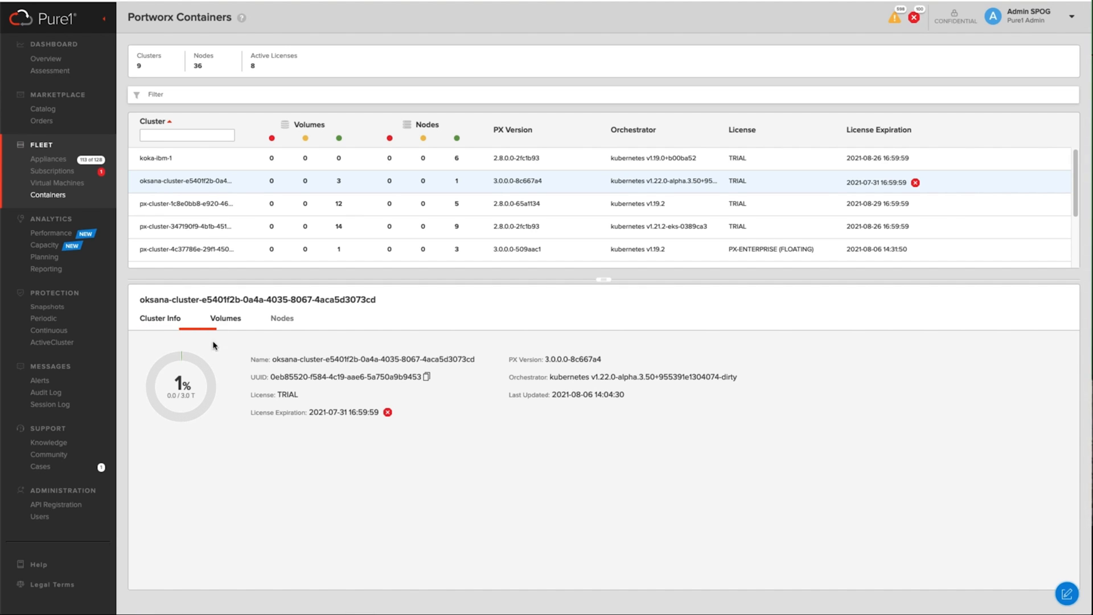
Select oksana-cluster and list its volumes: pgbench-data, px-mysql-pvc and pgbench-state.
click(159, 317)
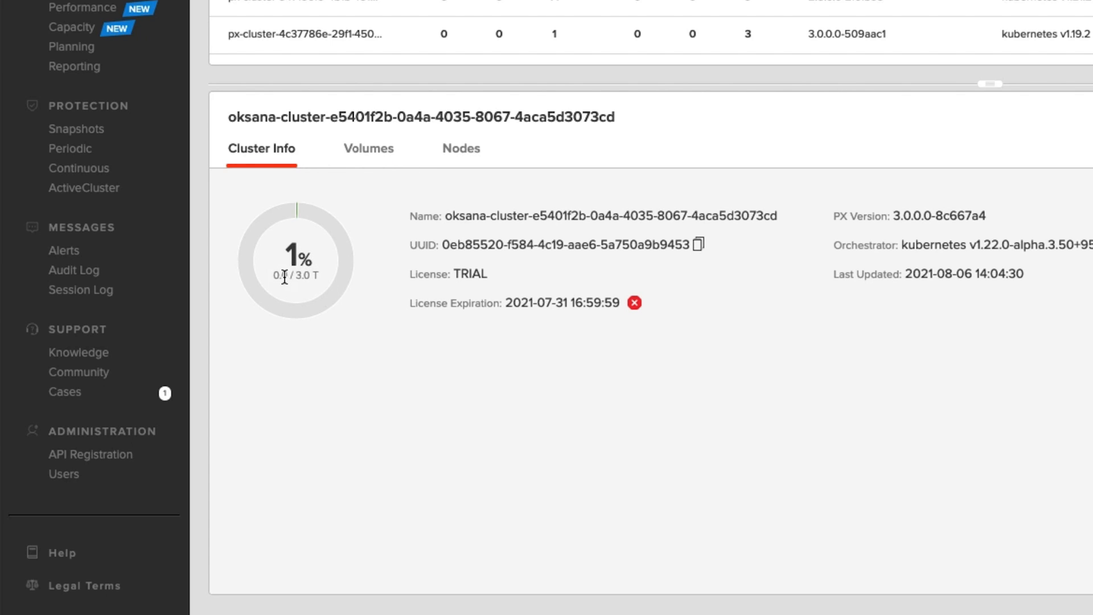
click(369, 148)
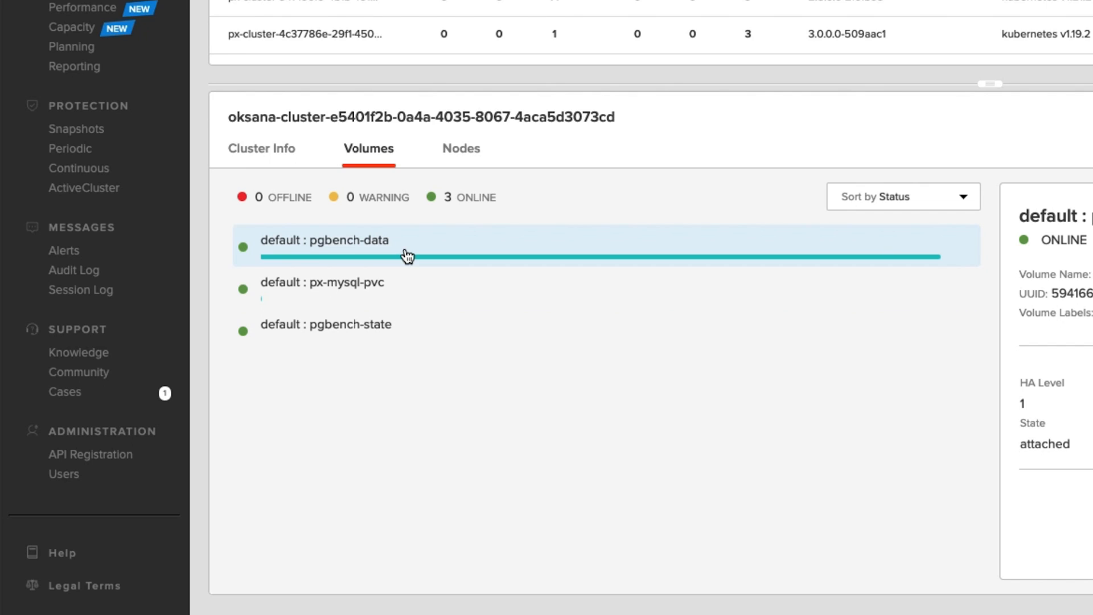
mouse_move(463, 202)
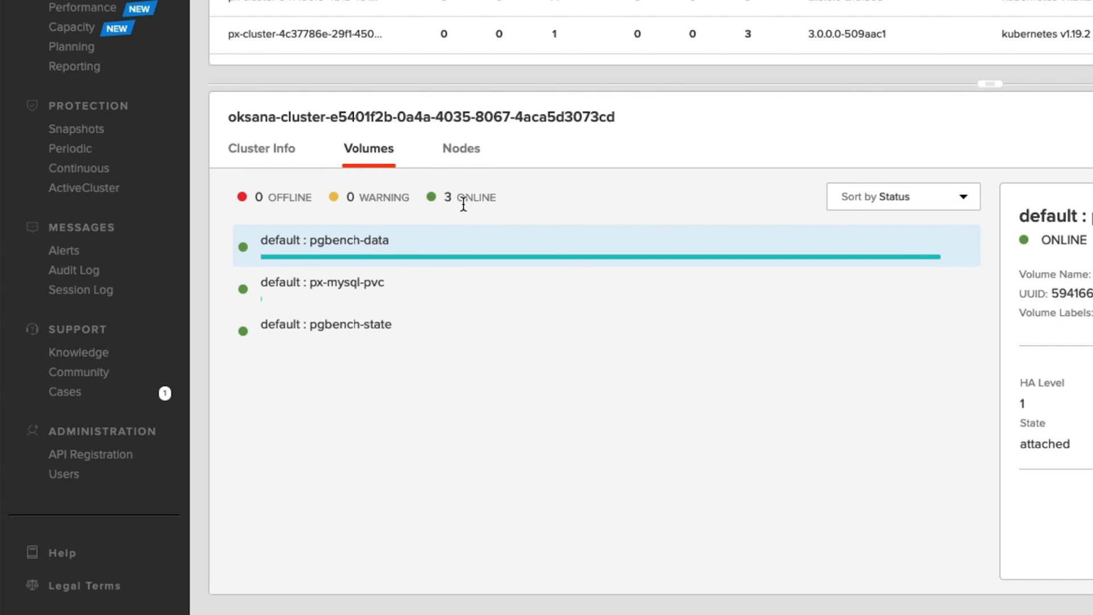
mouse_move(354, 196)
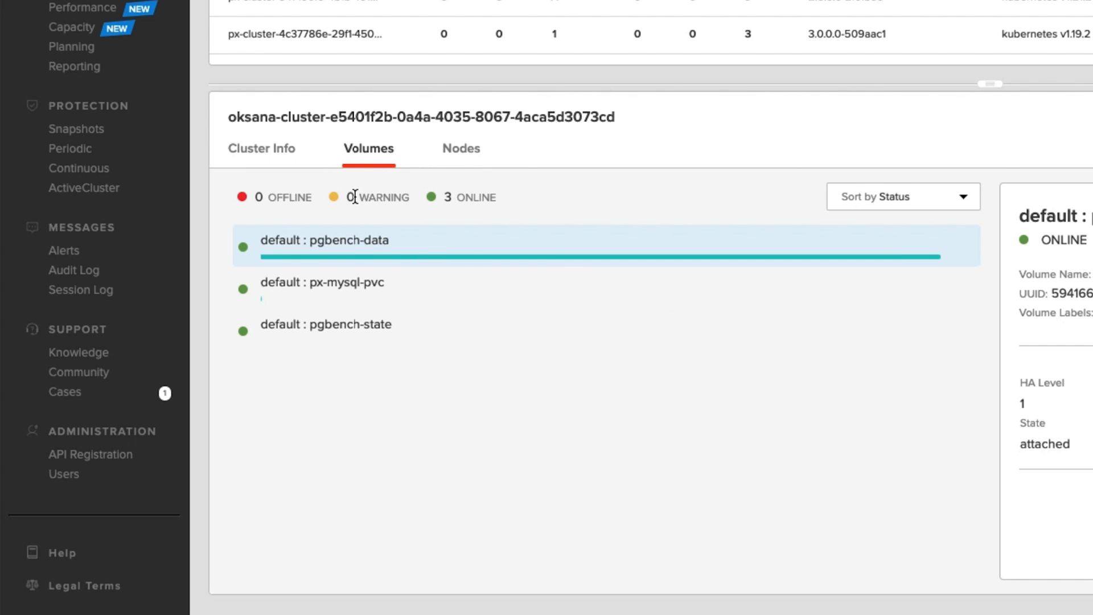
Show node oksana-k8s1-node0's details and highlight its CPU value 5.898.
click(460, 148)
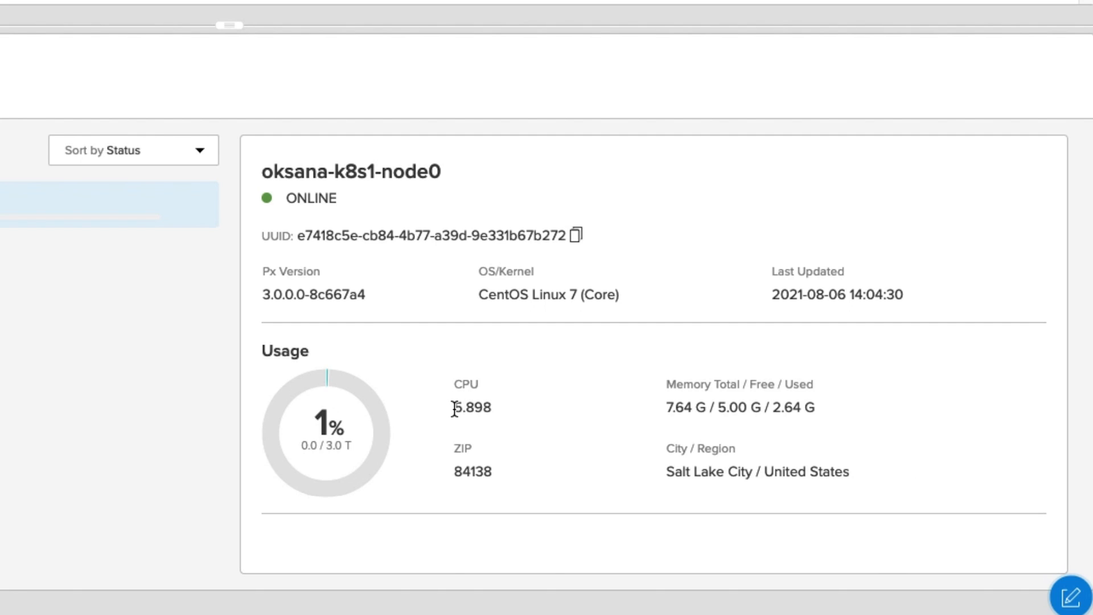
double_click(471, 407)
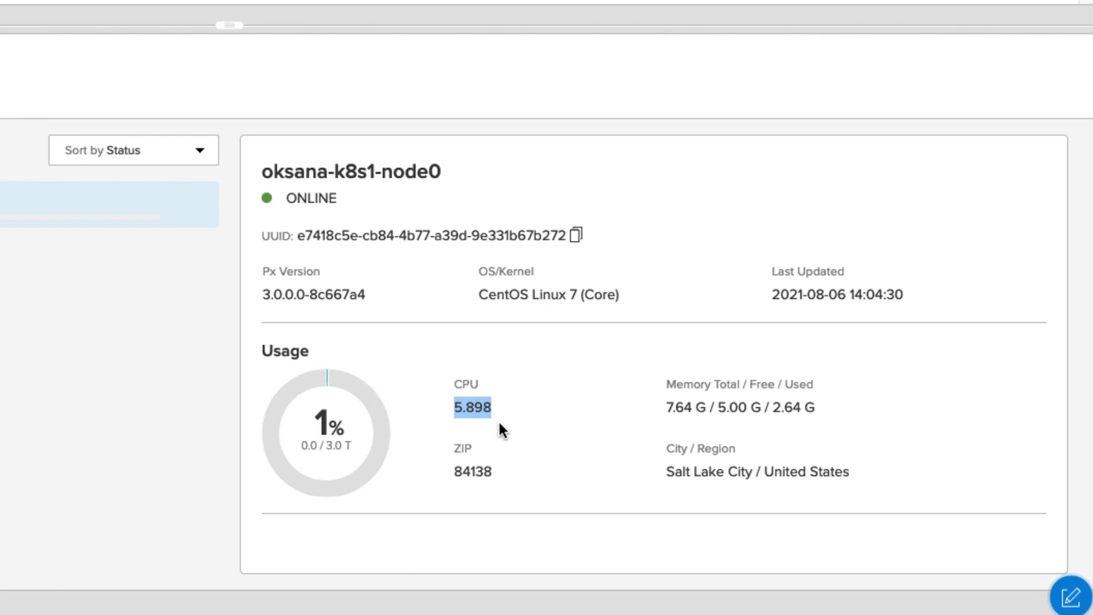
mouse_move(684, 401)
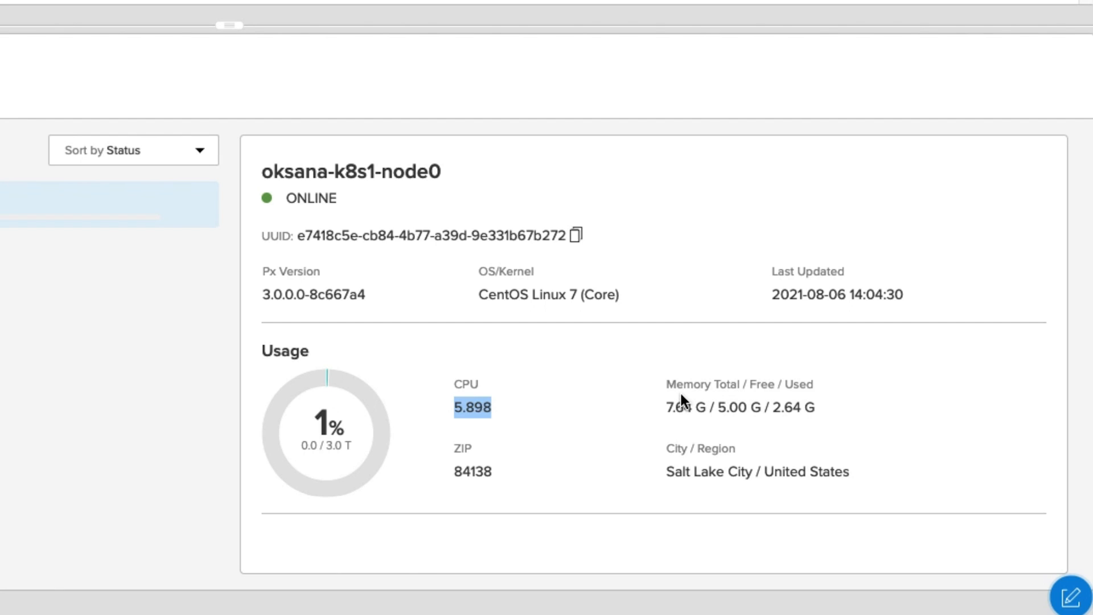
mouse_move(680, 407)
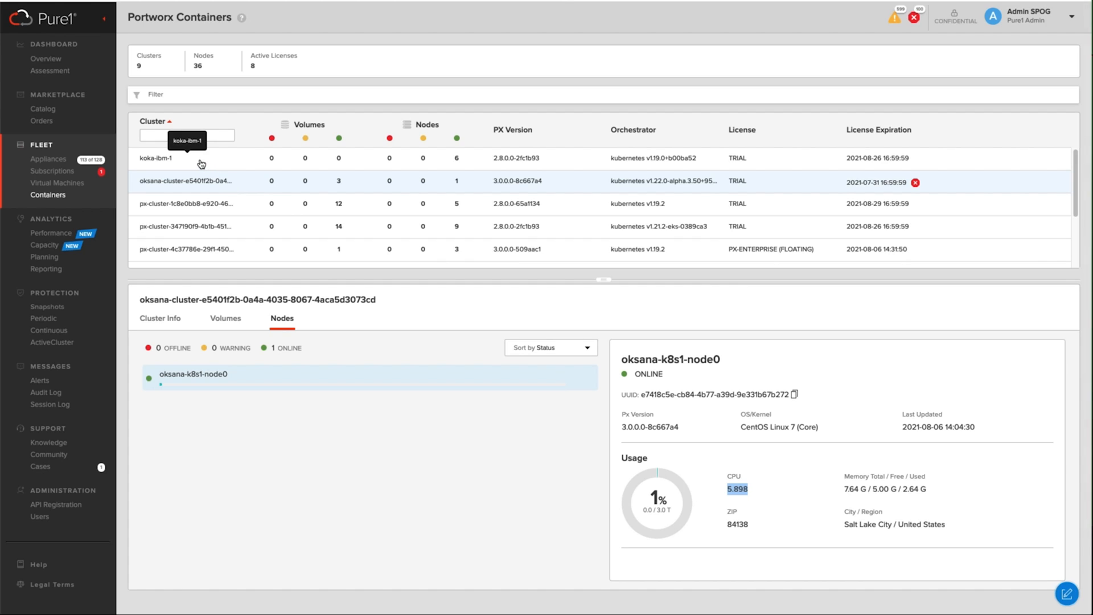
Open koka-ibm-1's volumes and nodes, then view usage of nodes ...00000169 and ...000005bd.
click(155, 158)
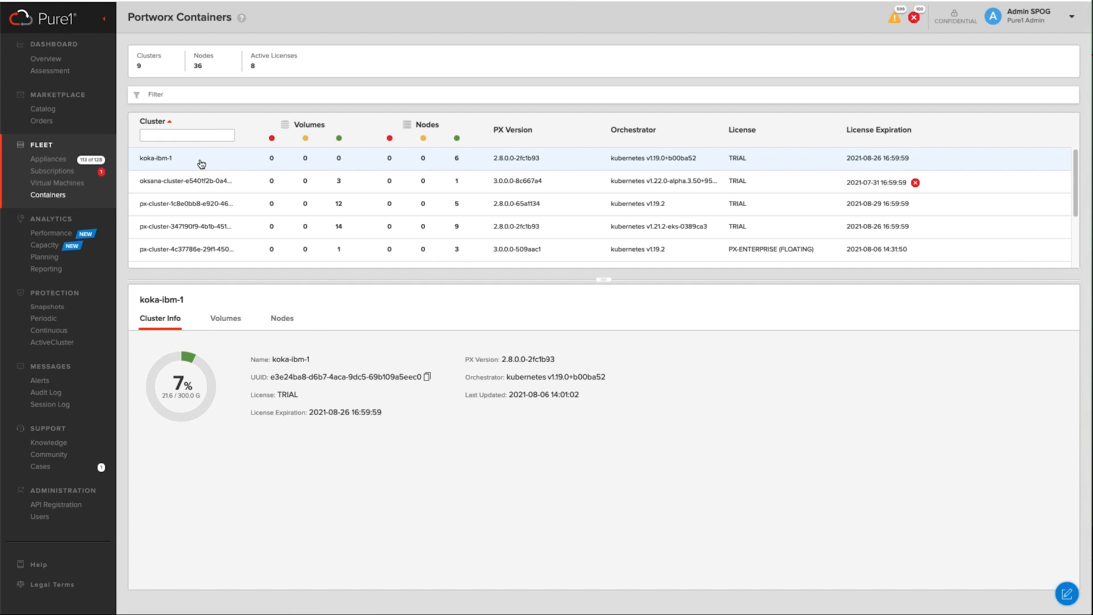
mouse_move(203, 389)
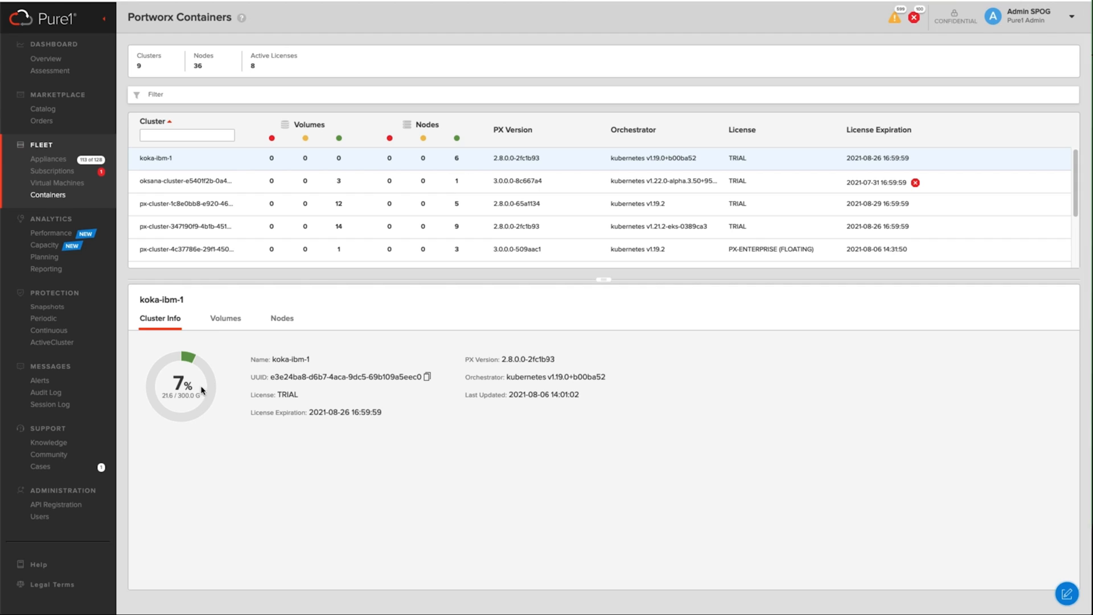
click(225, 318)
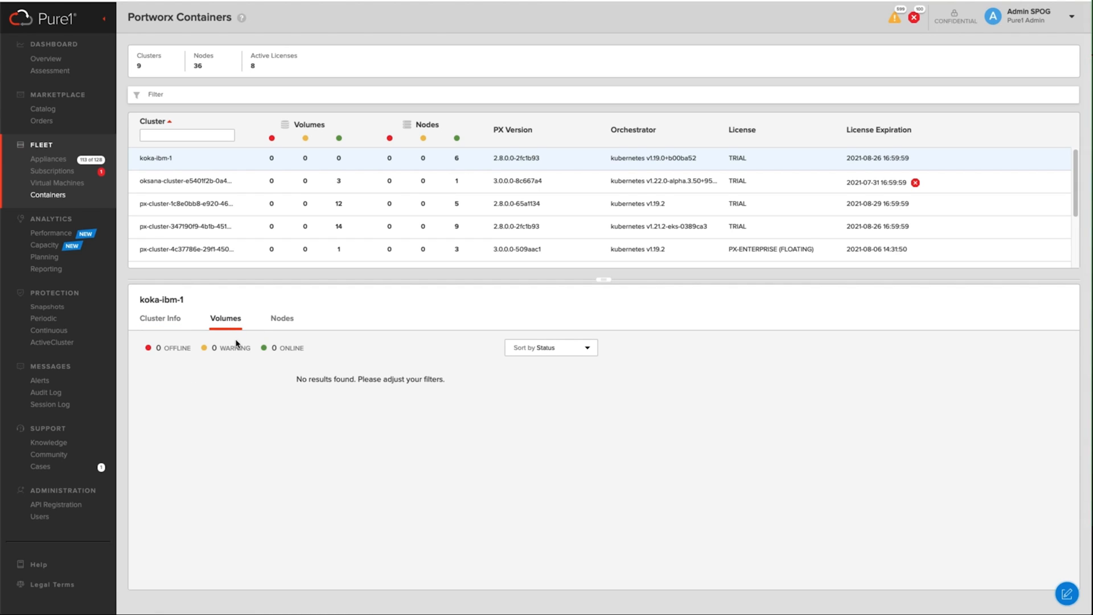
click(281, 318)
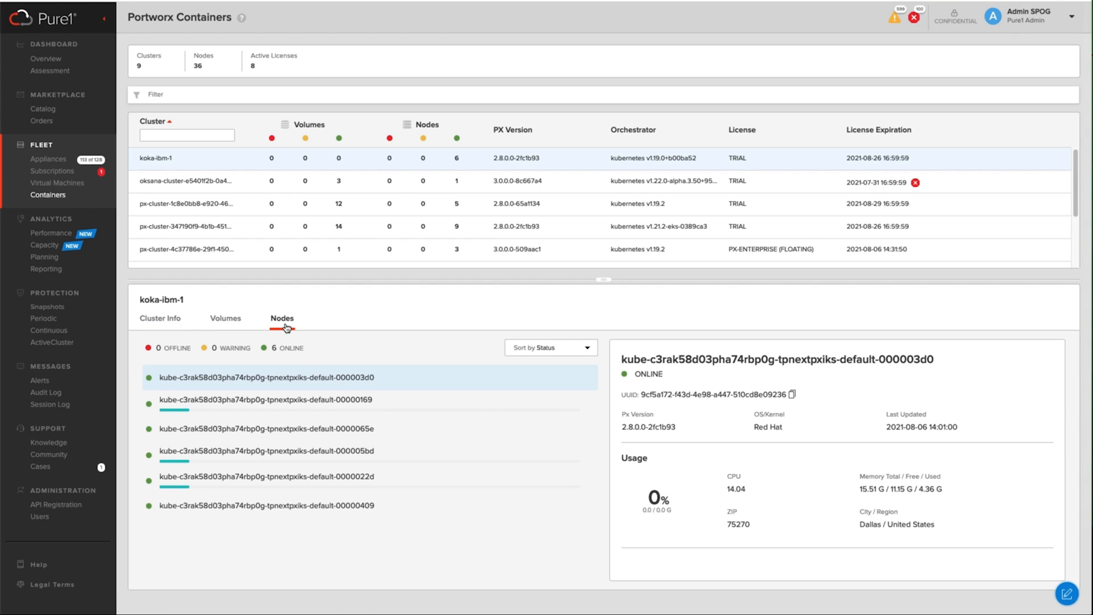
click(264, 399)
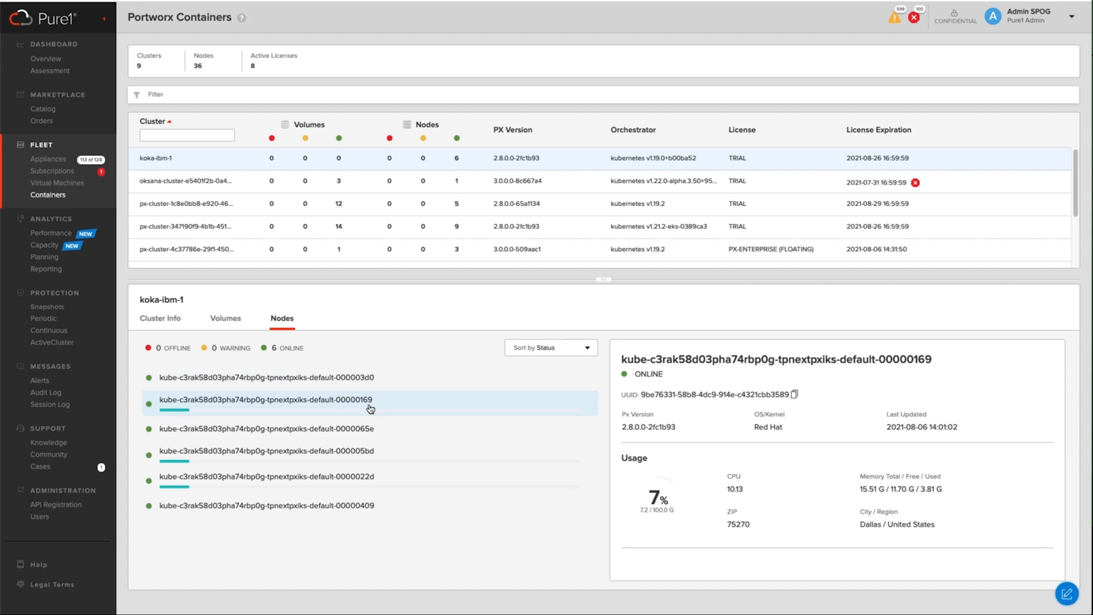
click(266, 450)
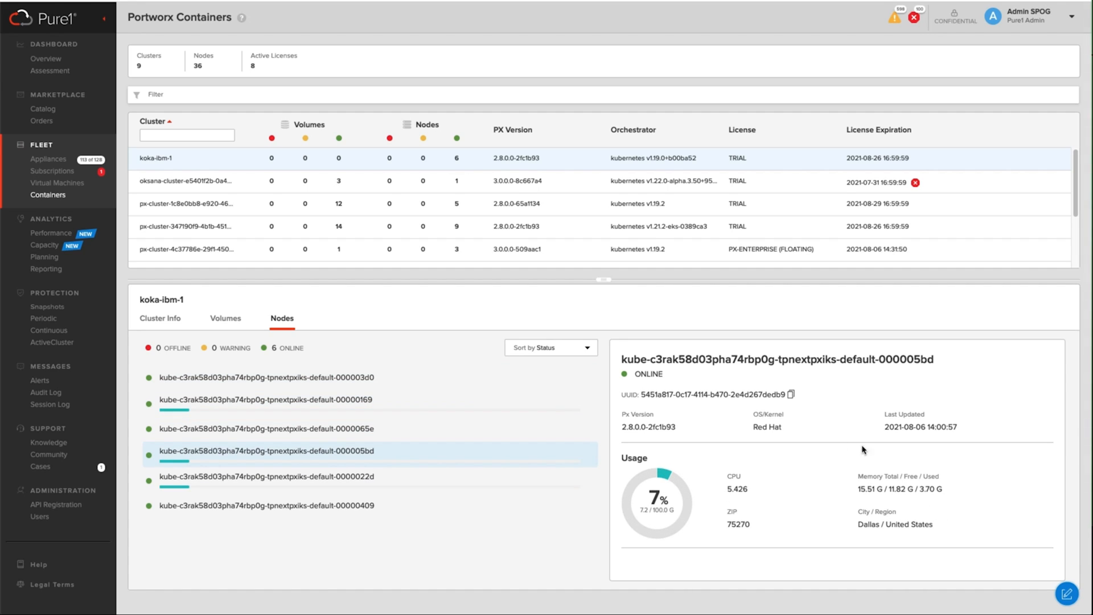
mouse_move(319, 457)
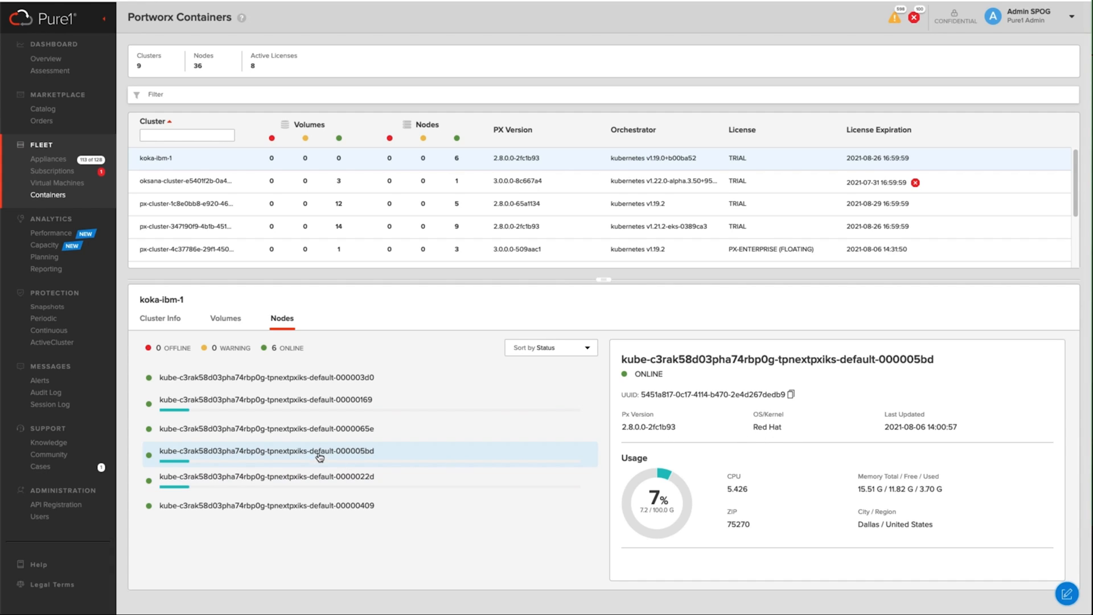